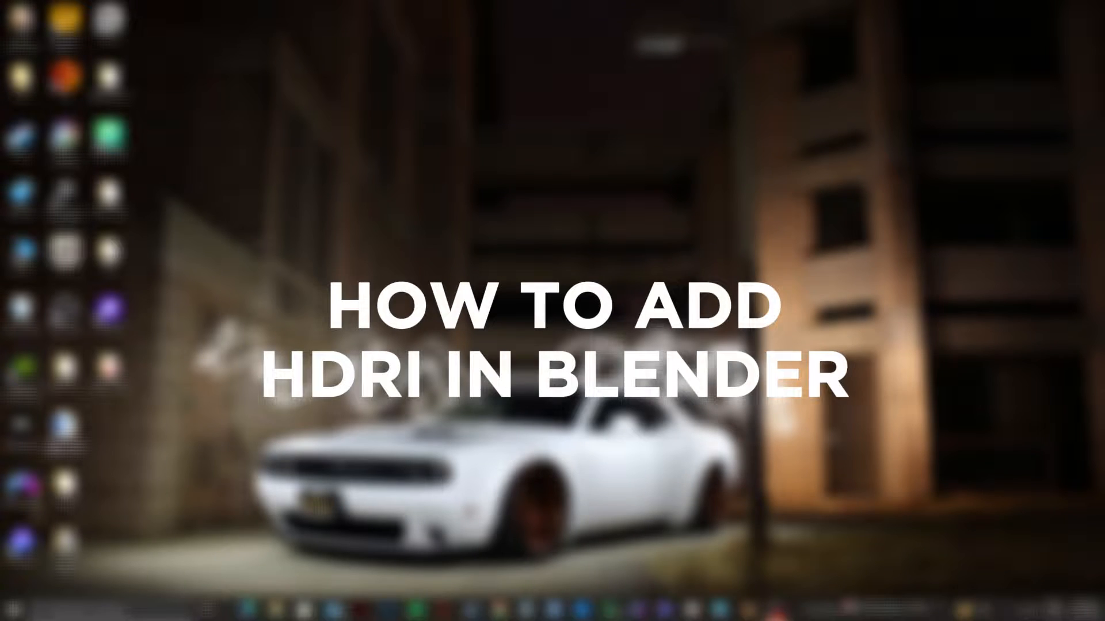
Launch Blender 4.0.2.0 from the Windows Start menu's Recent list.
click(10, 610)
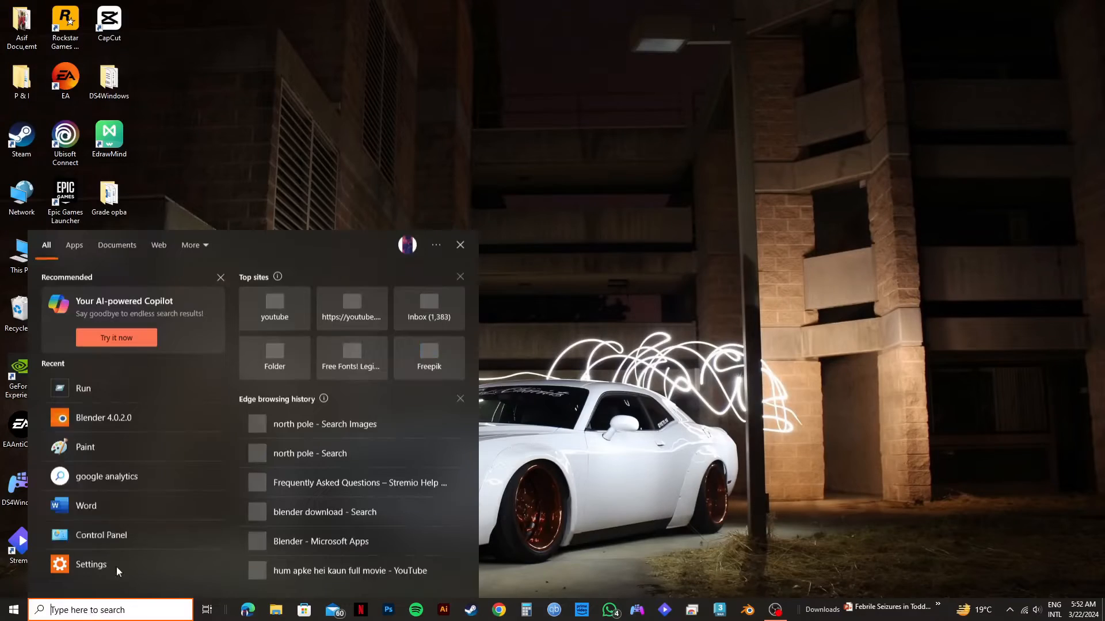
mouse_move(104, 417)
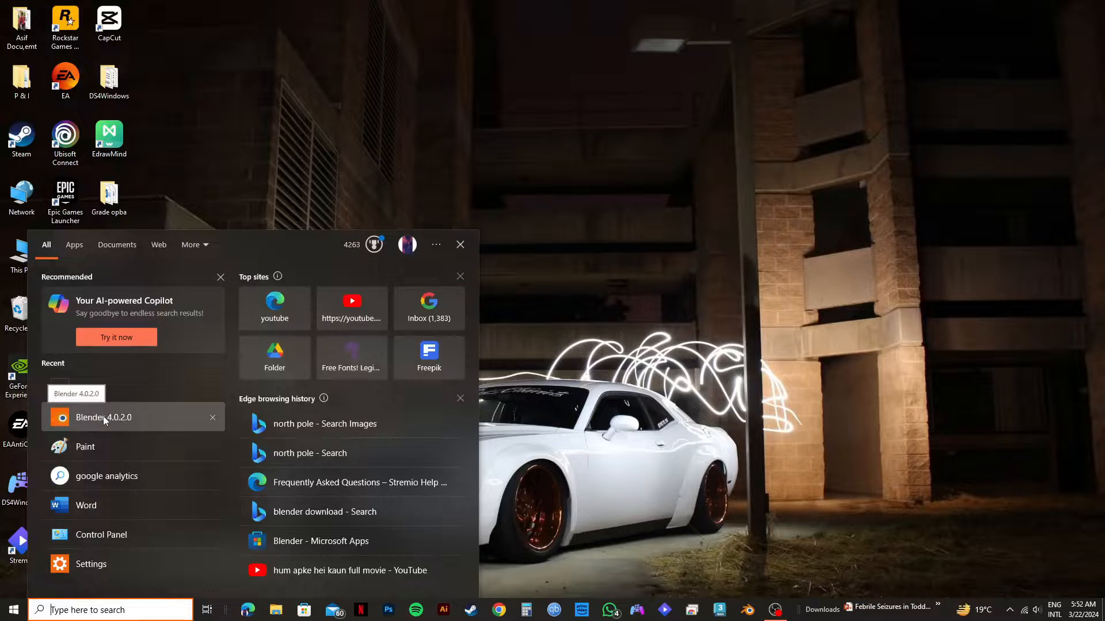
click(104, 417)
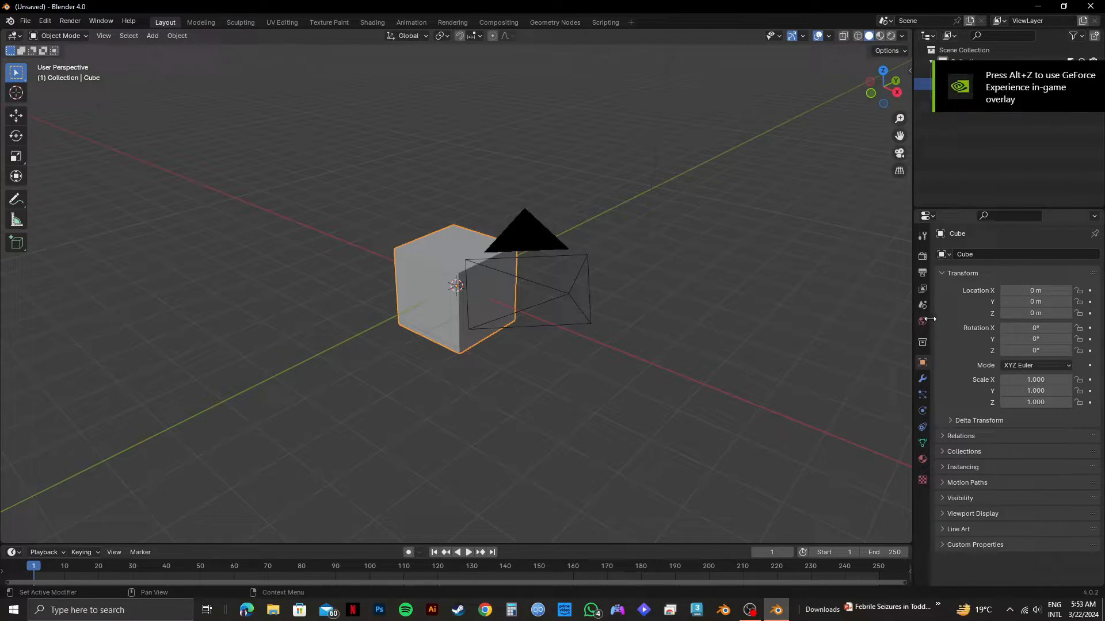
In World Properties, drive the background Color with an Environment Texture.
click(921, 323)
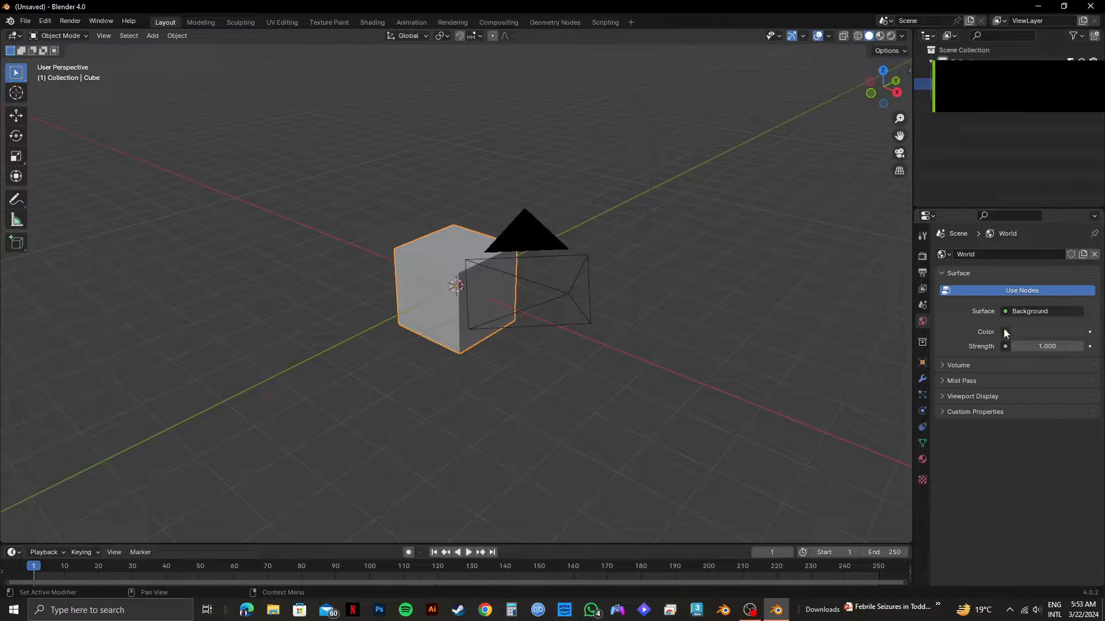
click(1005, 332)
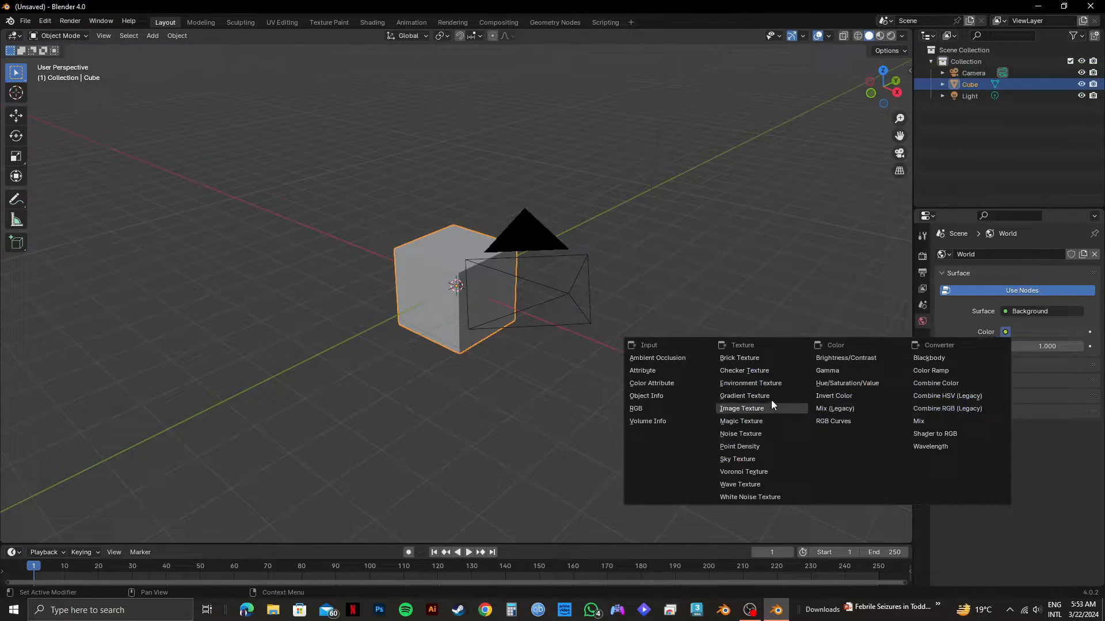
mouse_move(750, 383)
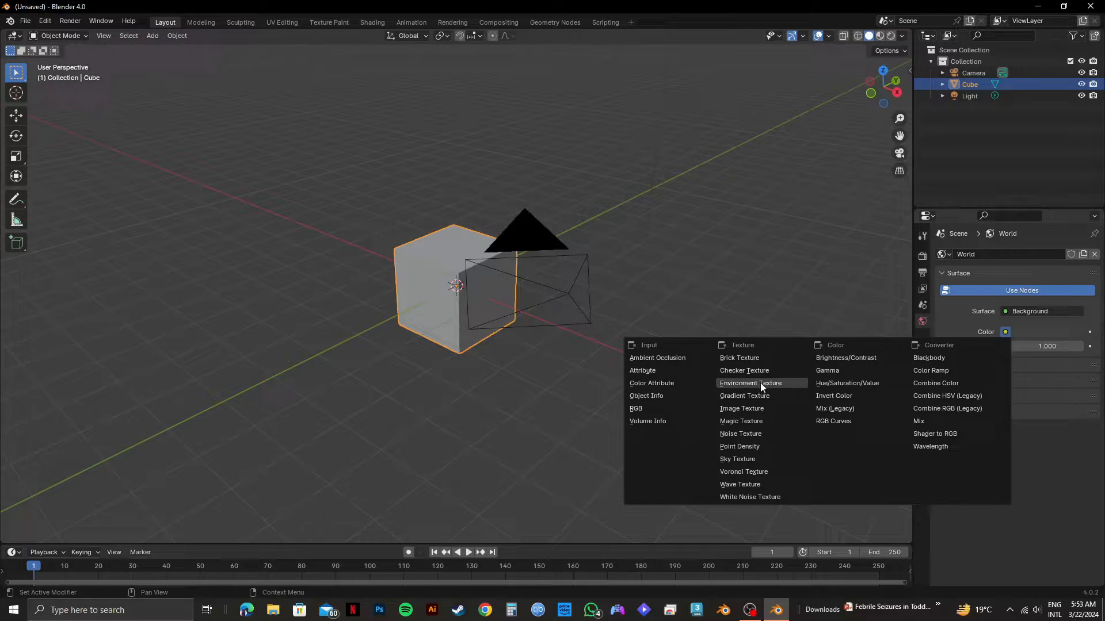
click(750, 382)
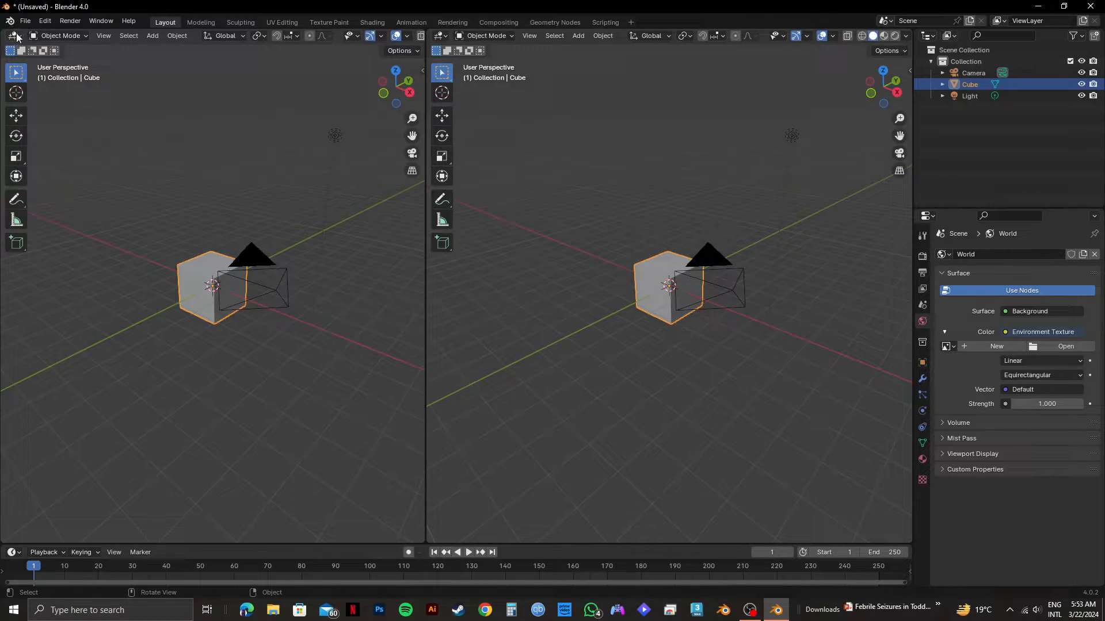
Turn the new editor into a Shader Editor showing the World node tree.
click(15, 35)
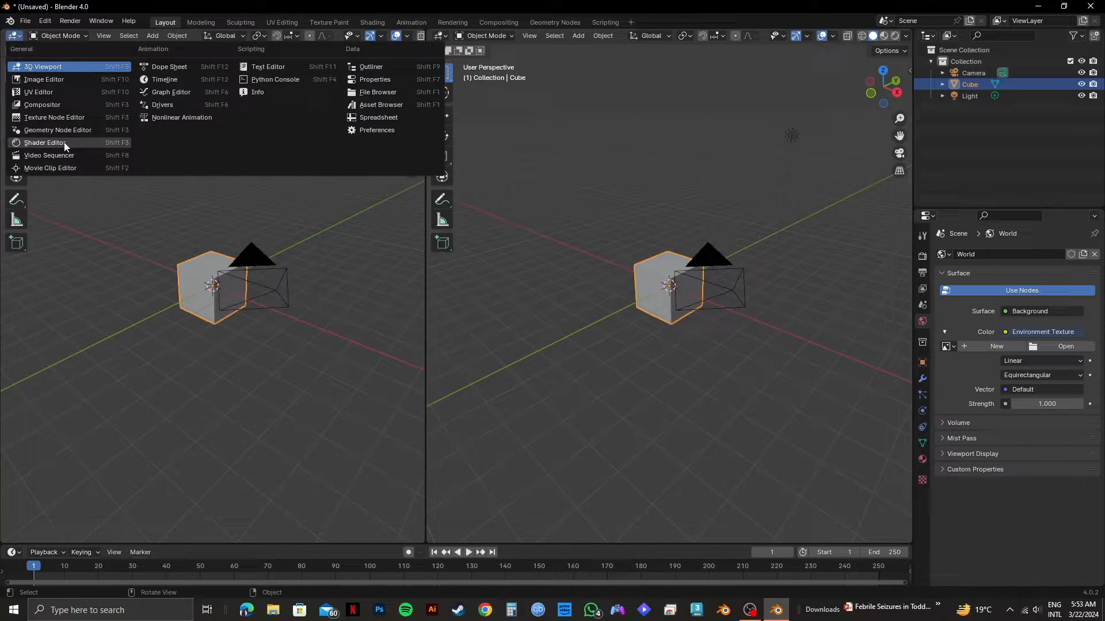
click(44, 142)
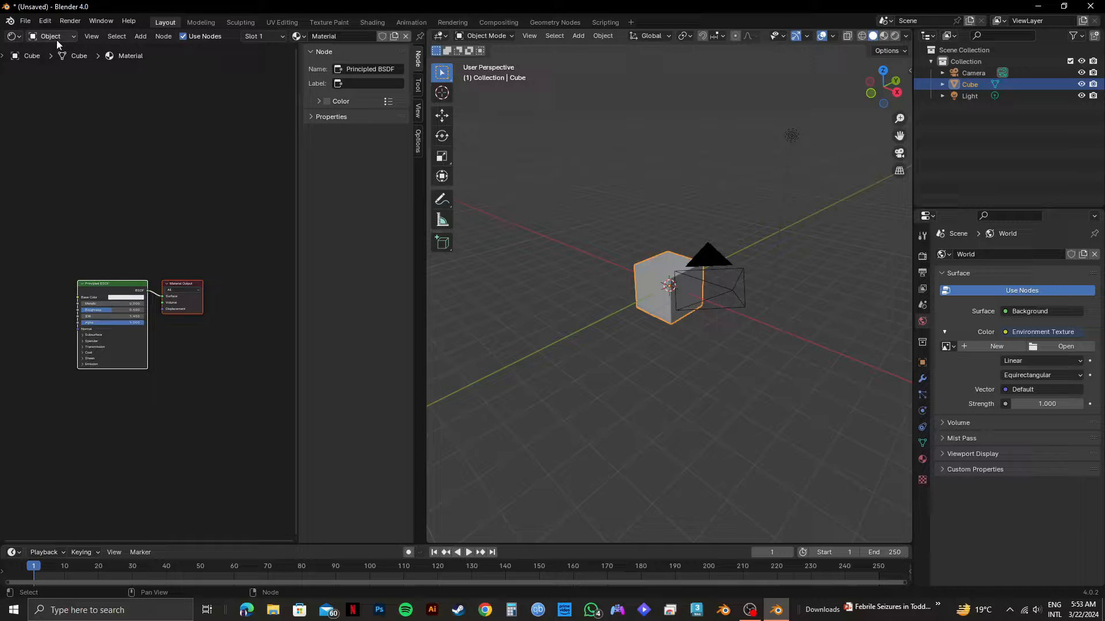
click(49, 36)
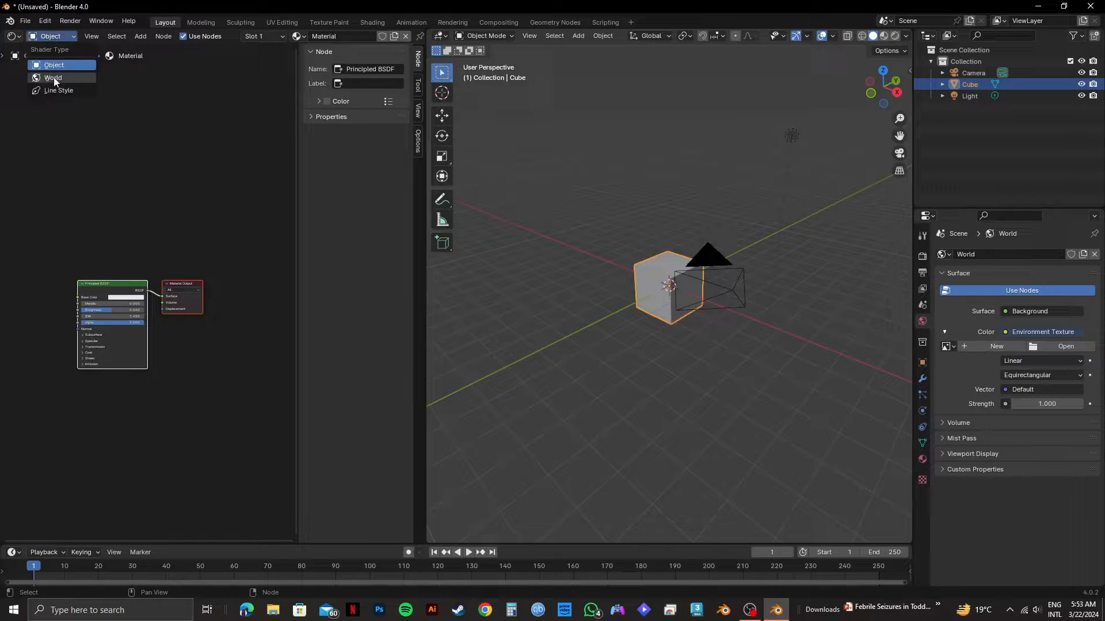
click(53, 77)
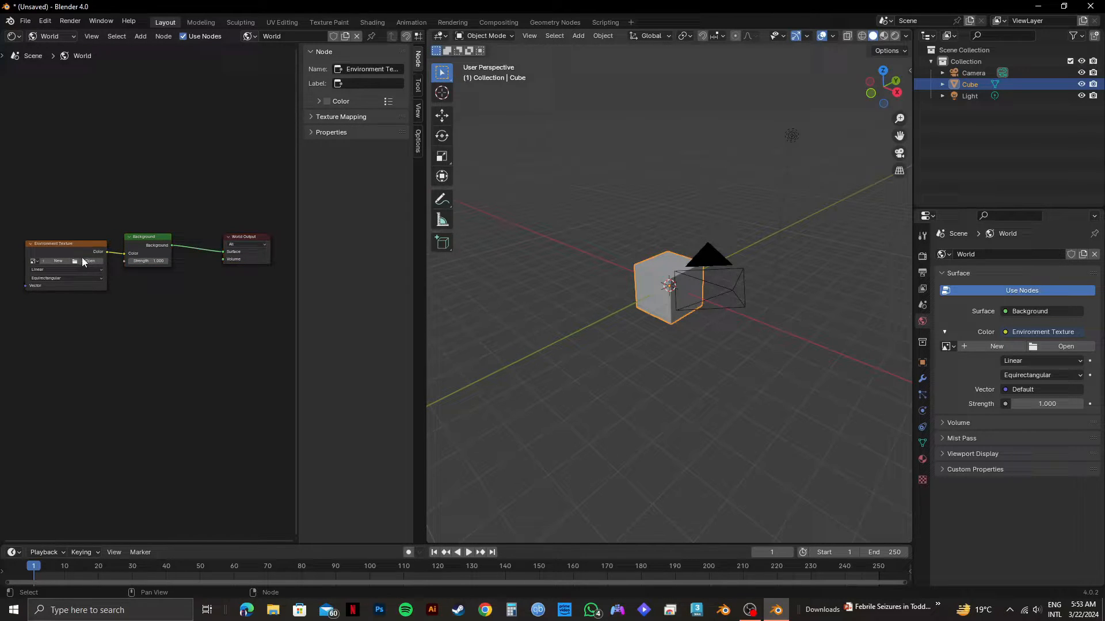
Load 'Interior Photo.exr' from Downloads into the Environment Texture node.
click(88, 261)
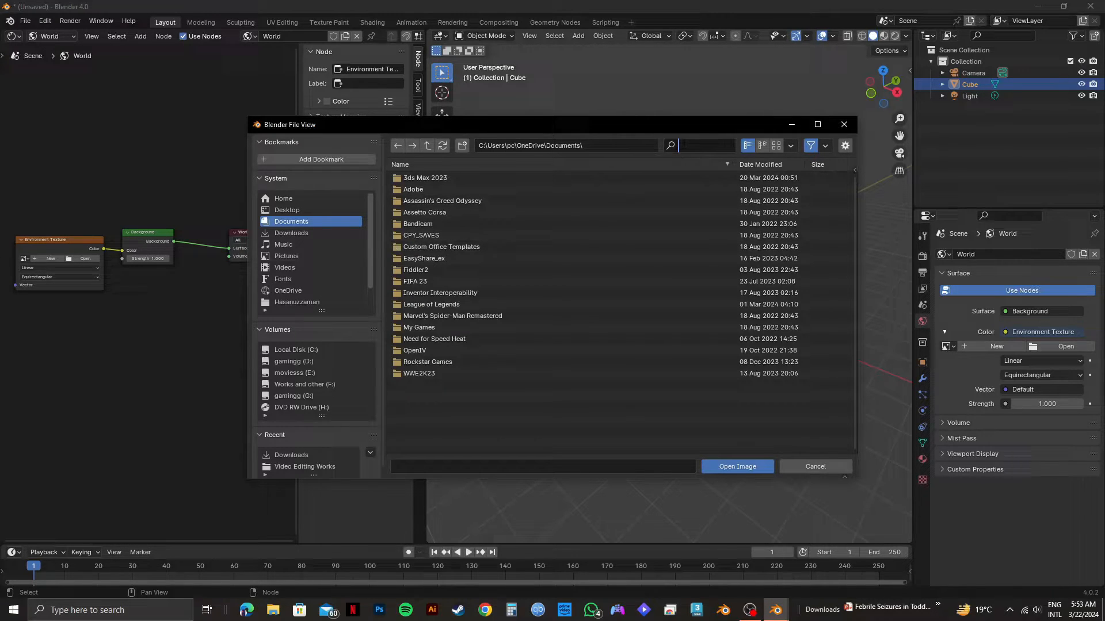
text(int)
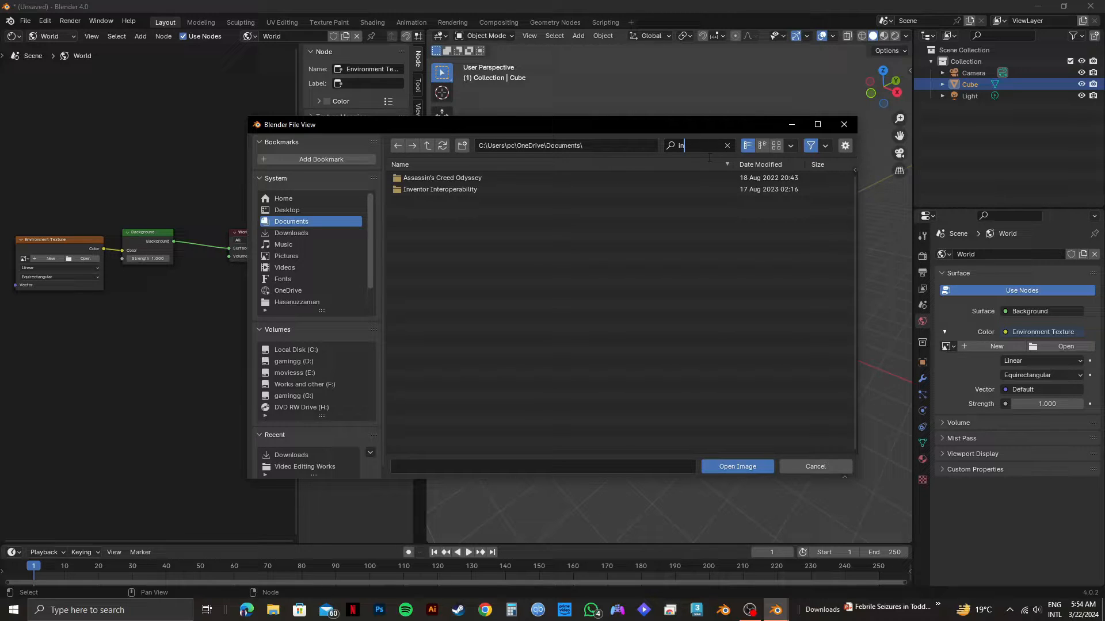
click(291, 232)
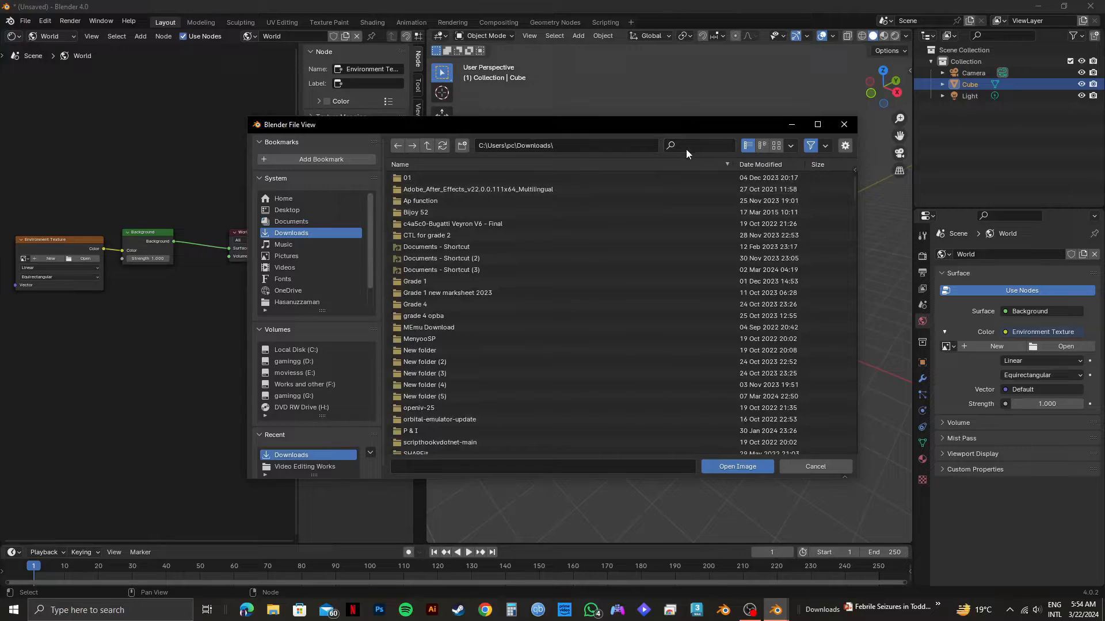
text(int)
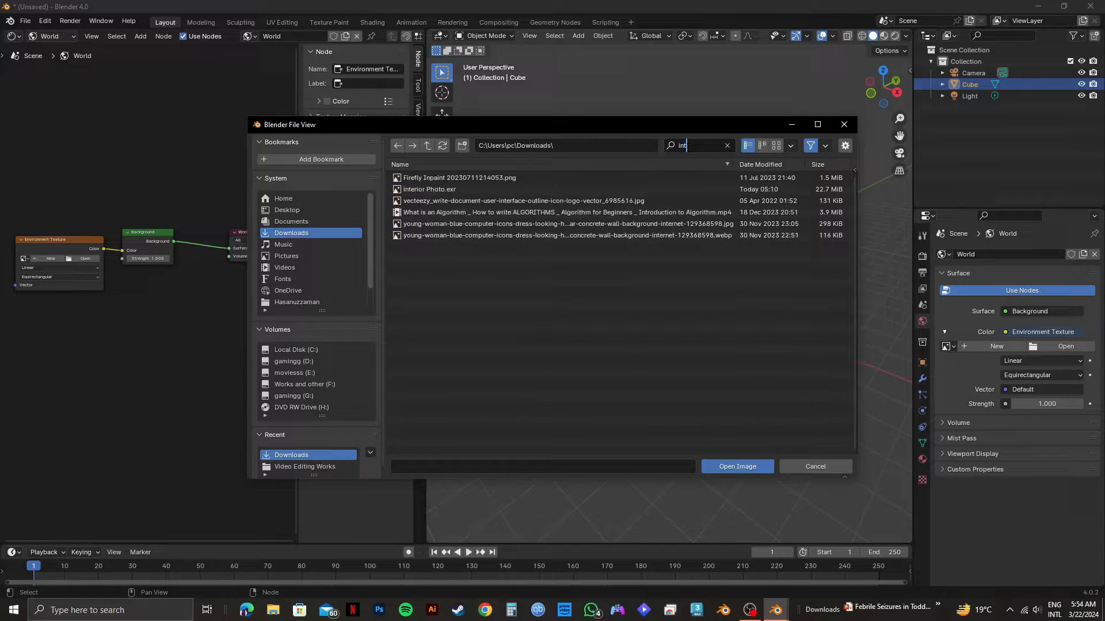
click(428, 188)
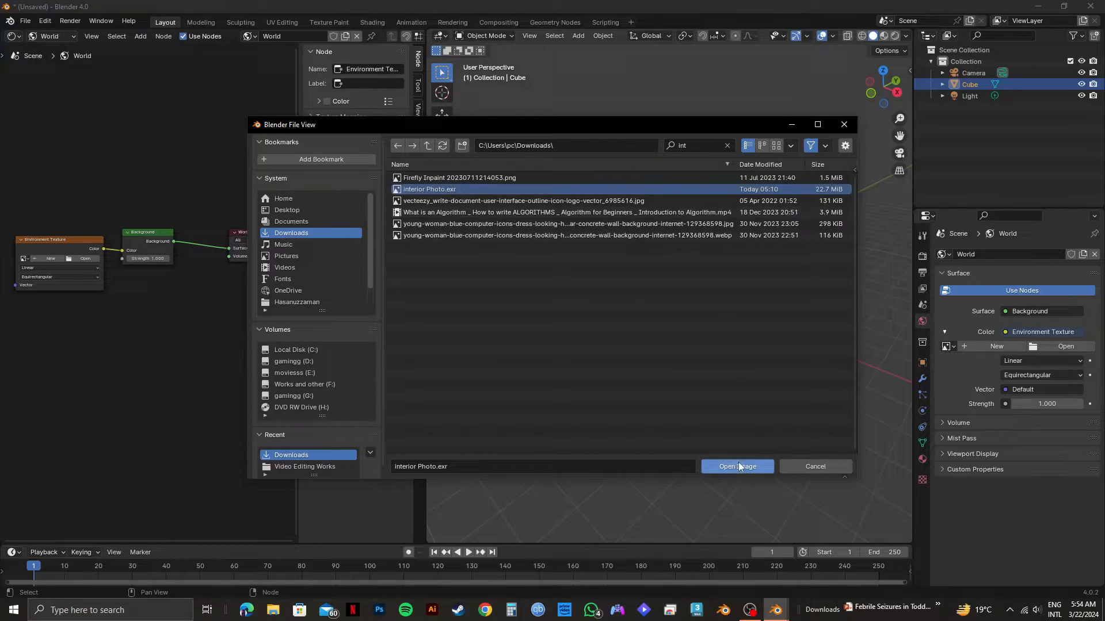
click(737, 467)
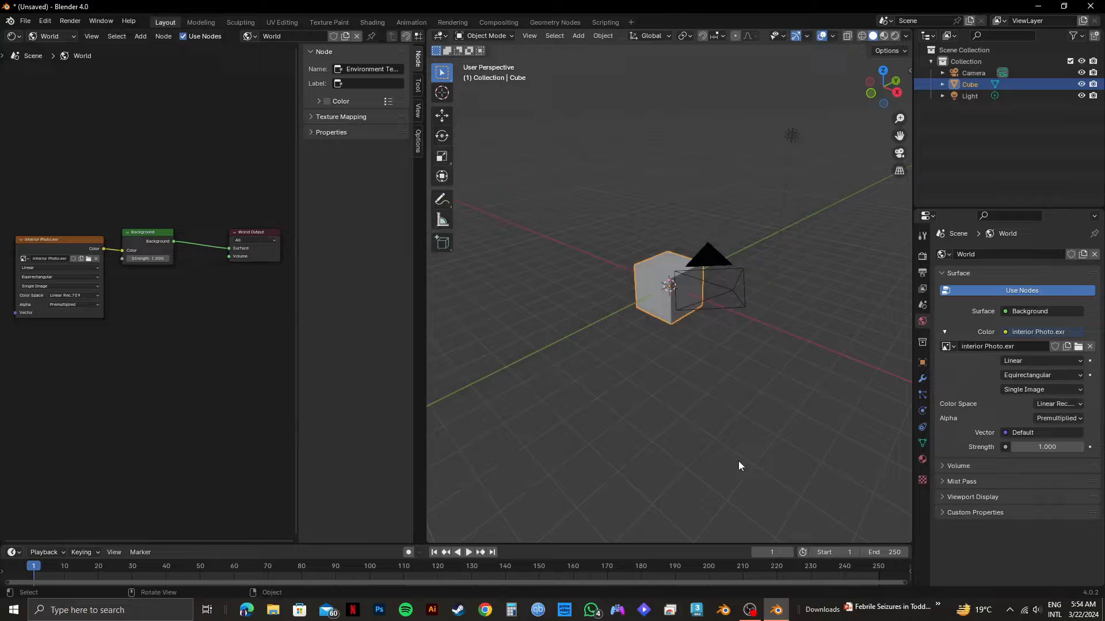
mouse_move(725, 299)
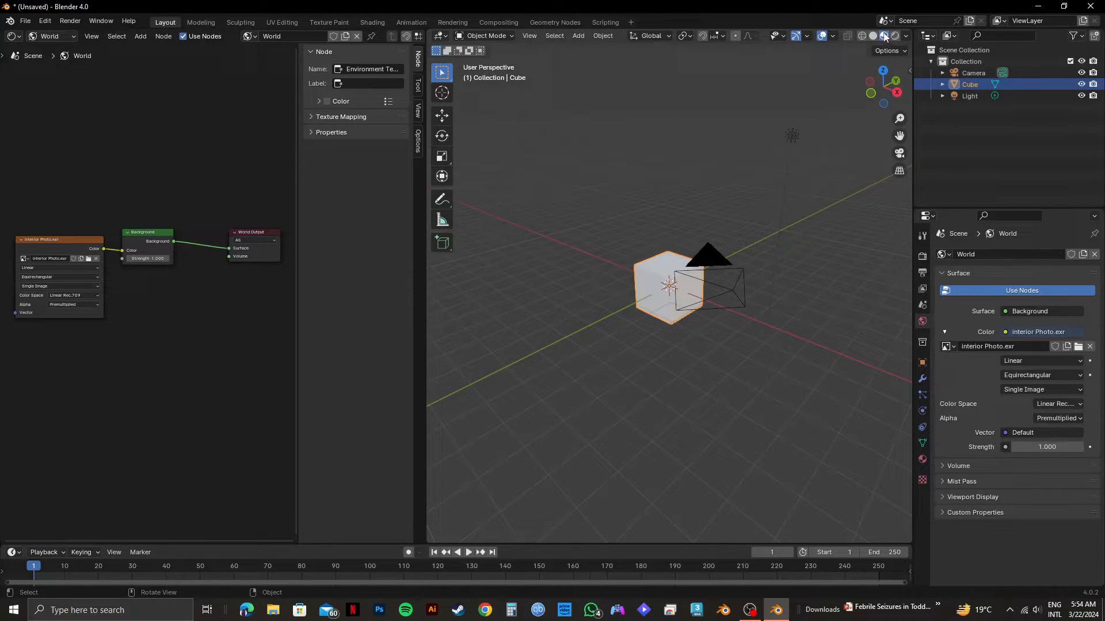
Switch the viewport to Material Preview with Scene World enabled to show the interior HDRI.
click(905, 36)
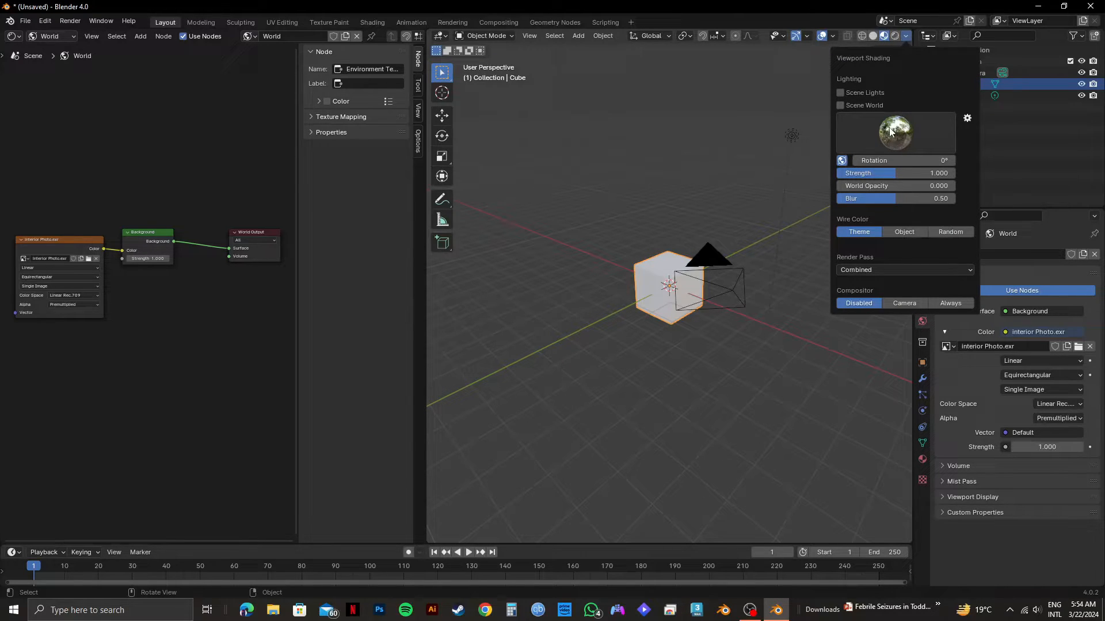
click(895, 132)
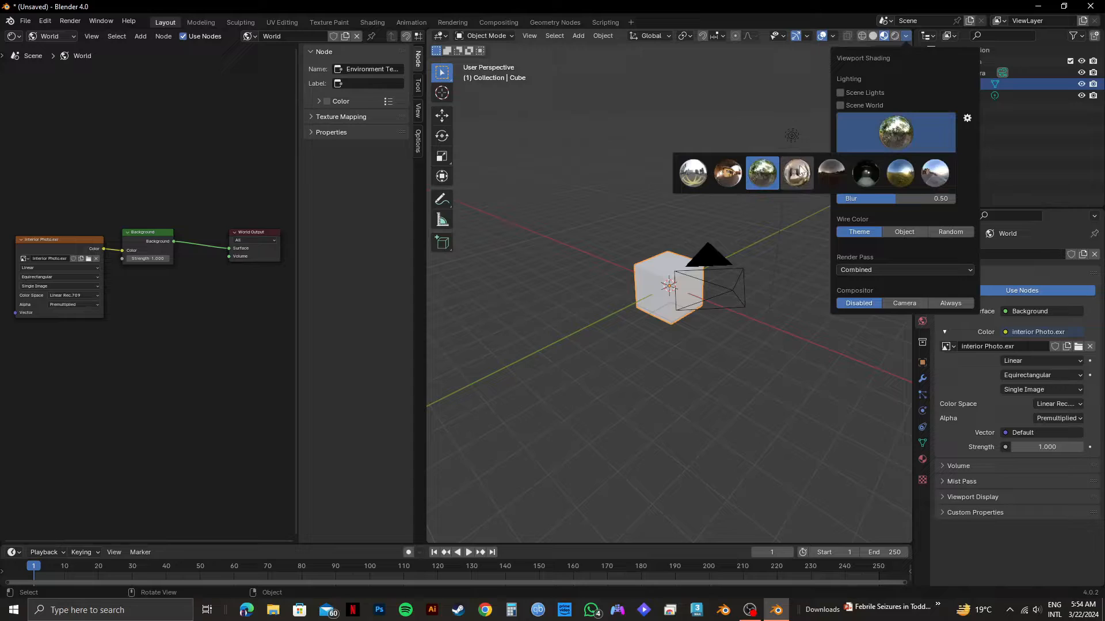
mouse_move(798, 173)
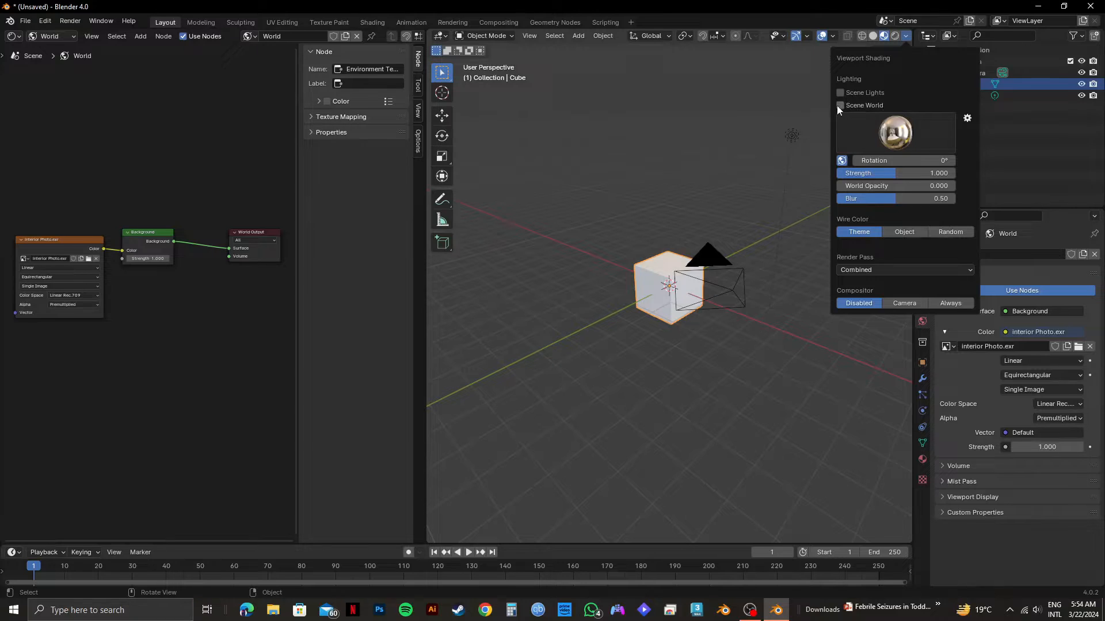
click(840, 104)
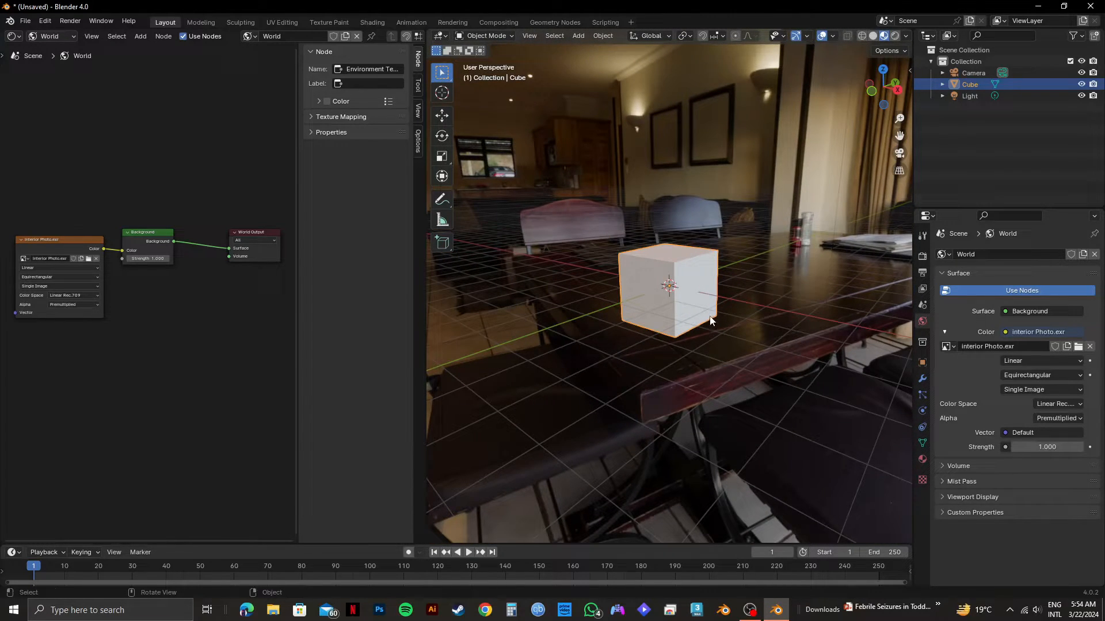
Open the cube's Material Properties showing its Principled BSDF material.
click(922, 380)
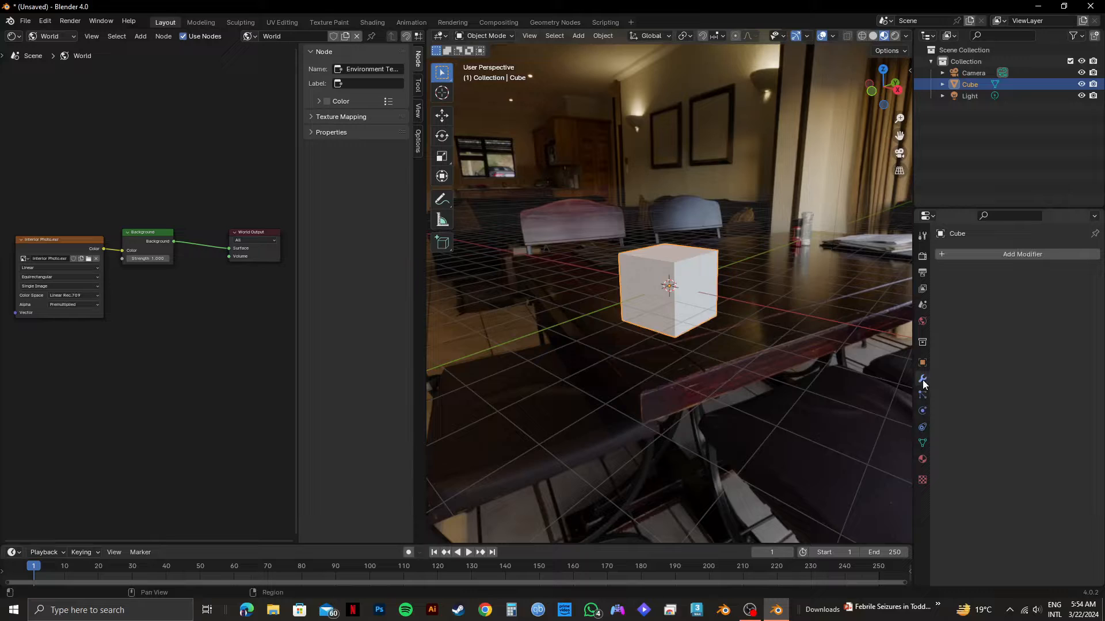
click(922, 321)
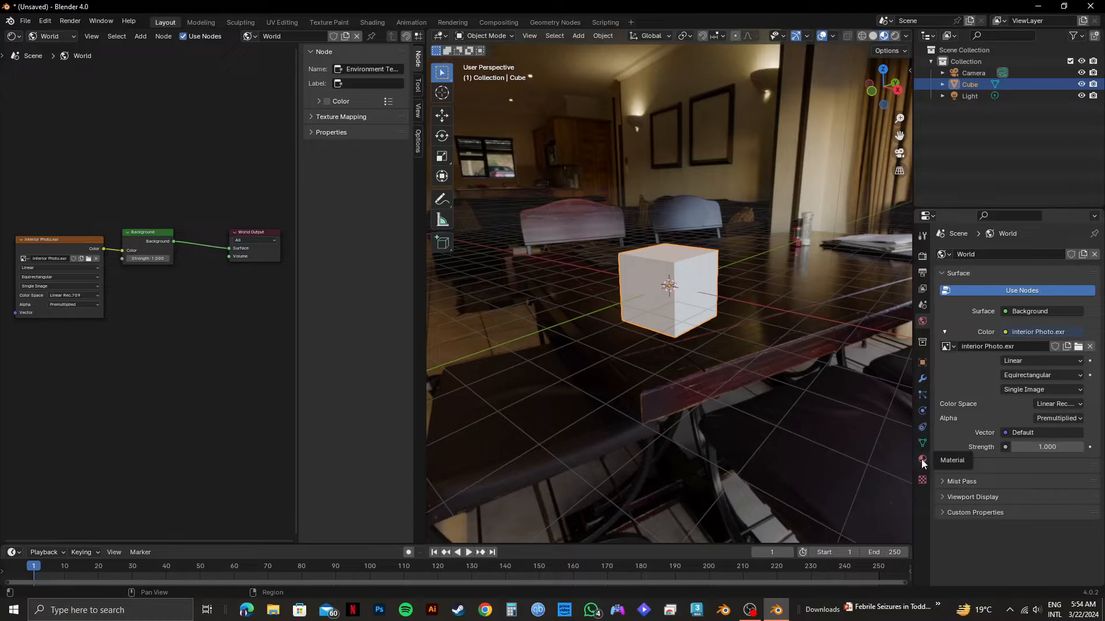
click(922, 459)
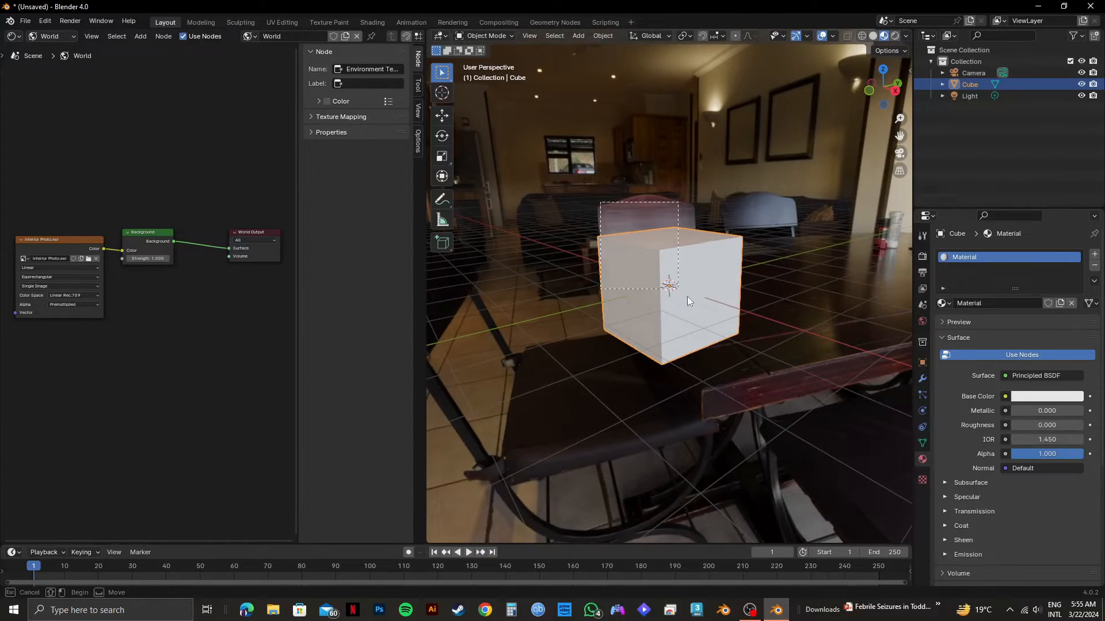
Delete the default cube and add a UV sphere mesh in its place.
right_click(669, 296)
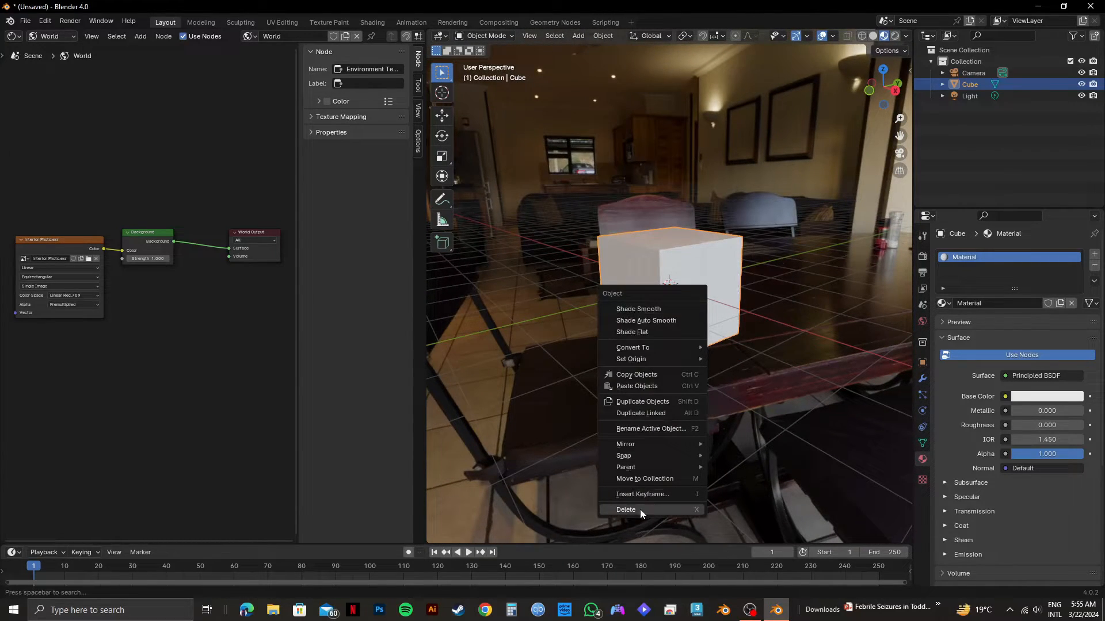
click(625, 509)
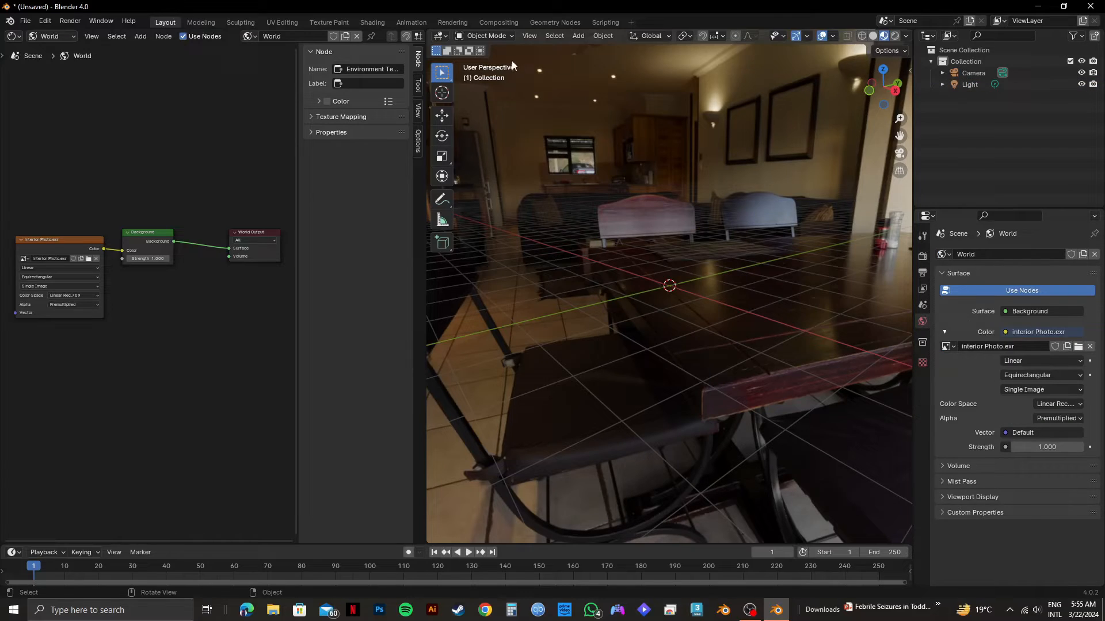
mouse_move(577, 36)
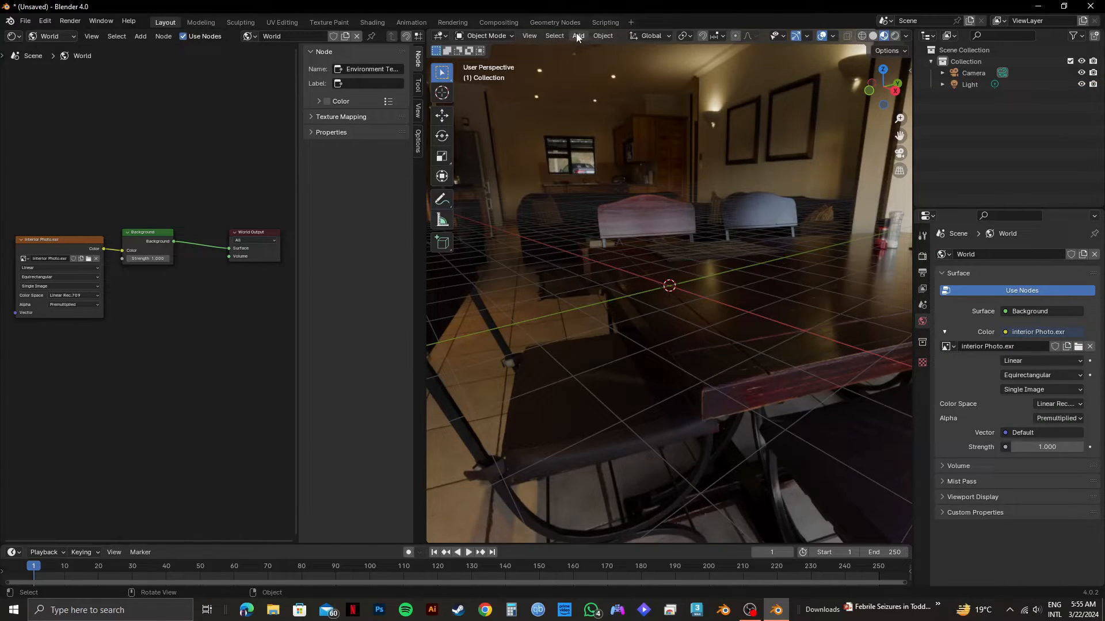
click(577, 35)
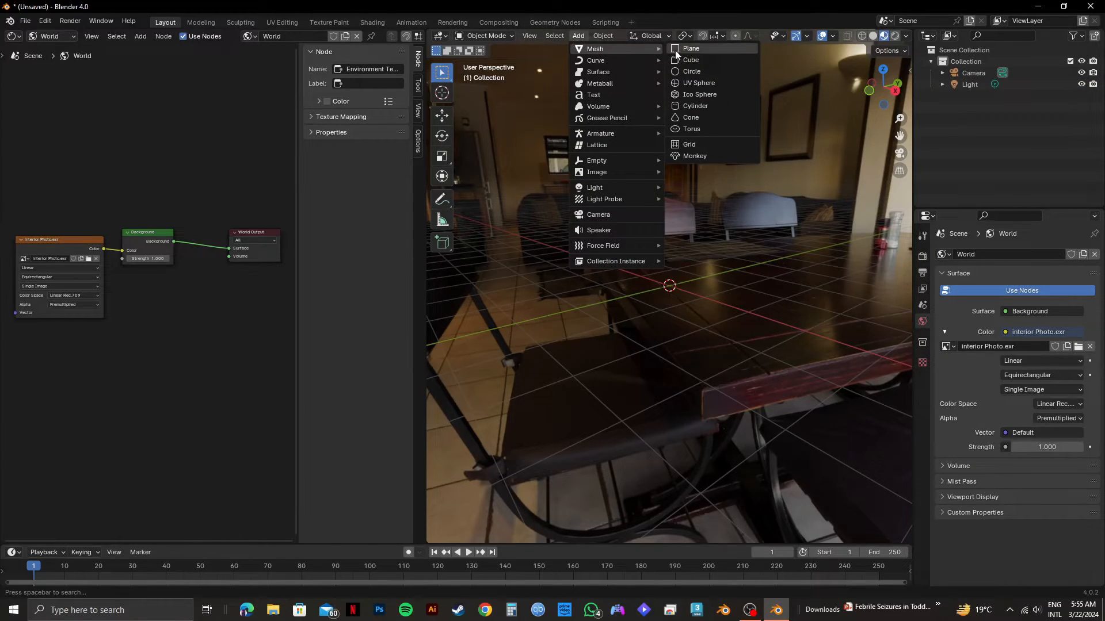
click(699, 83)
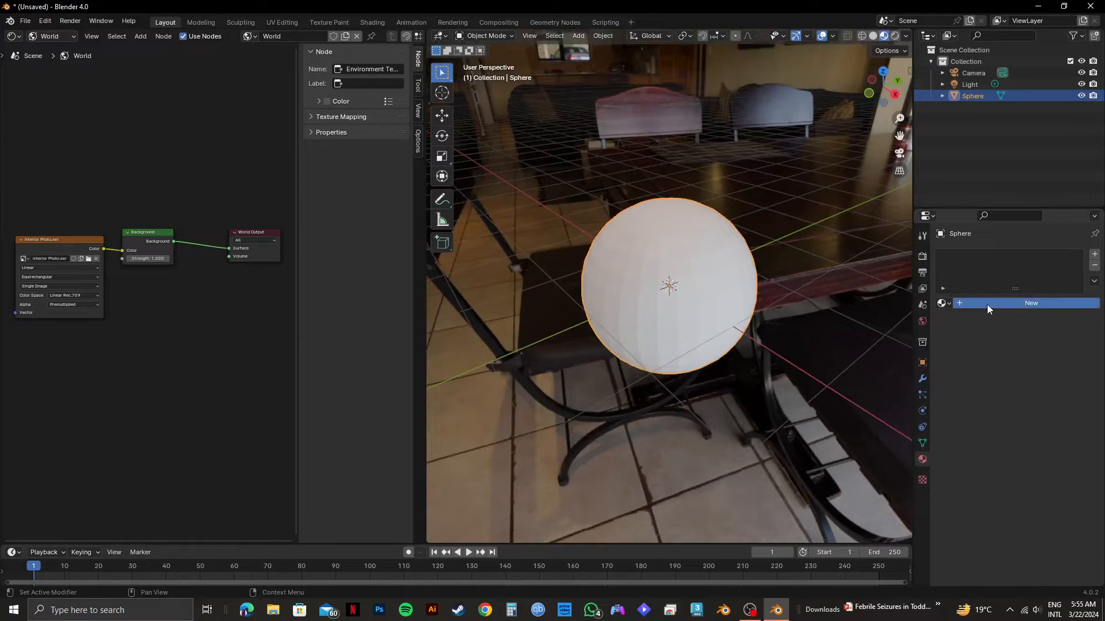
Create Material.001 with Metallic 0.961, Roughness 0, IOR 21.4, and edit its Base Color.
click(1030, 303)
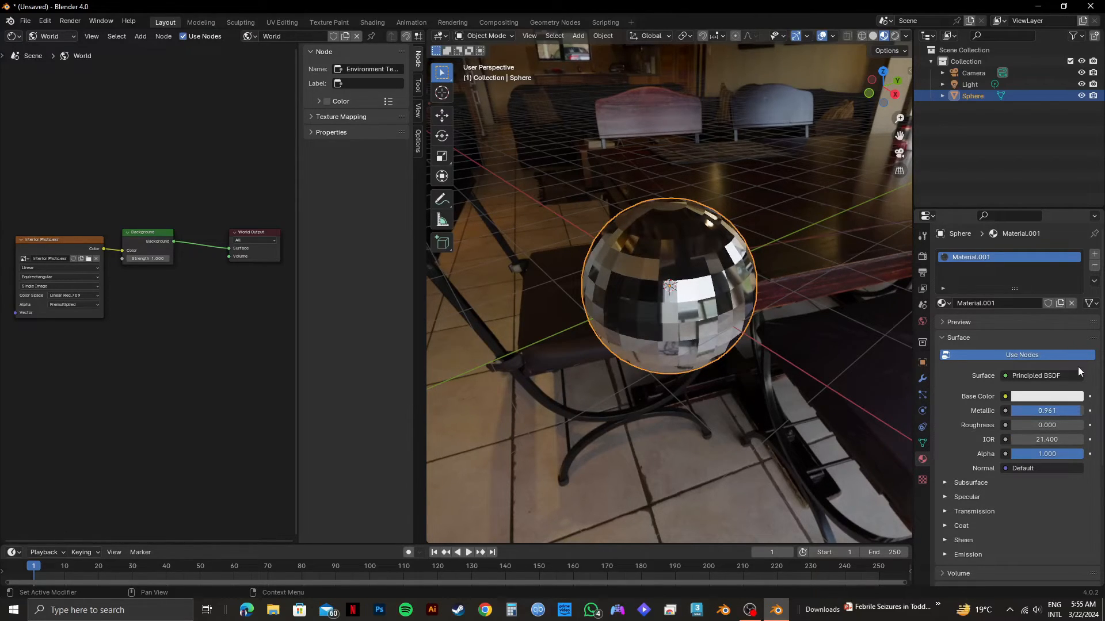
click(1048, 396)
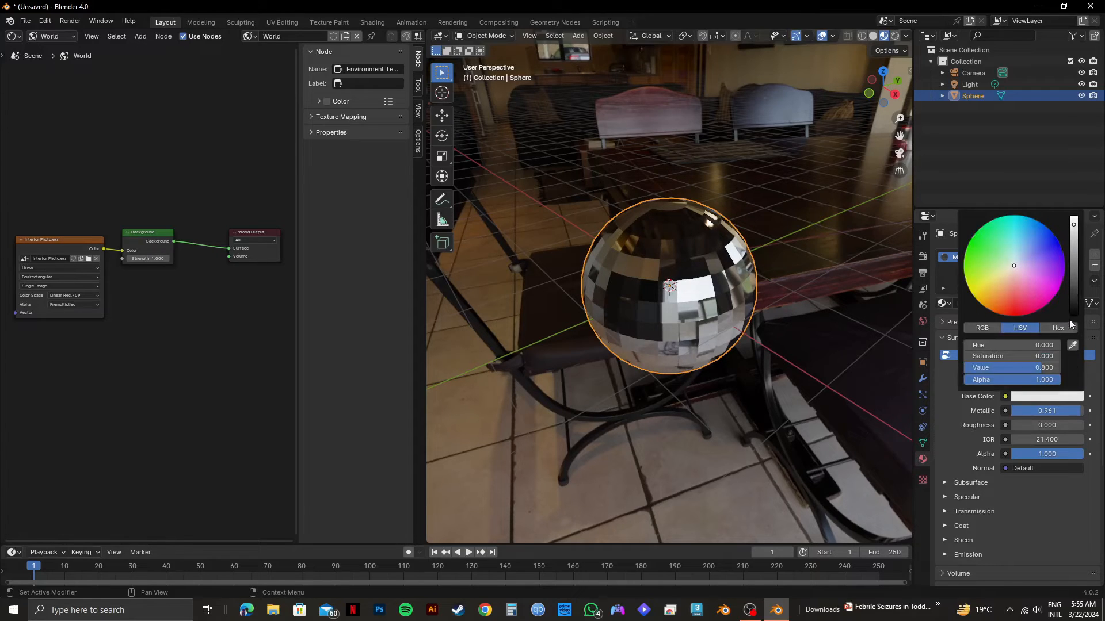